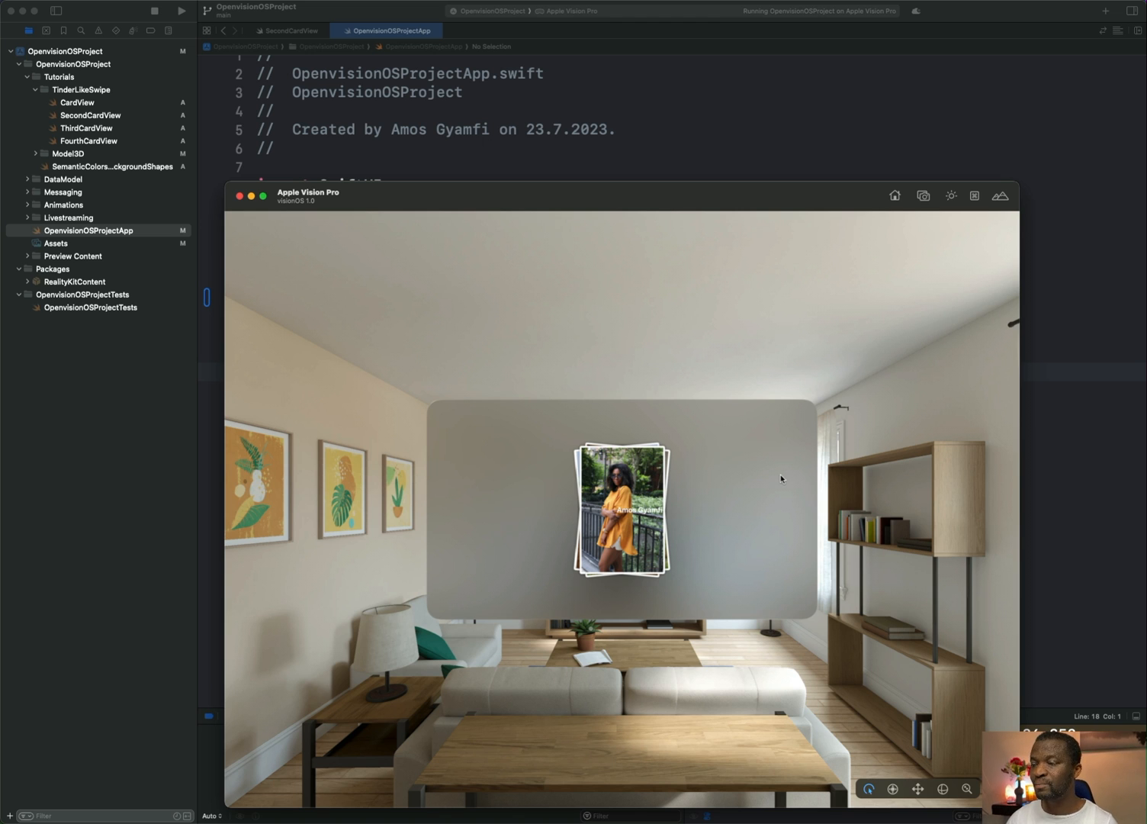
mouse_move(423, 624)
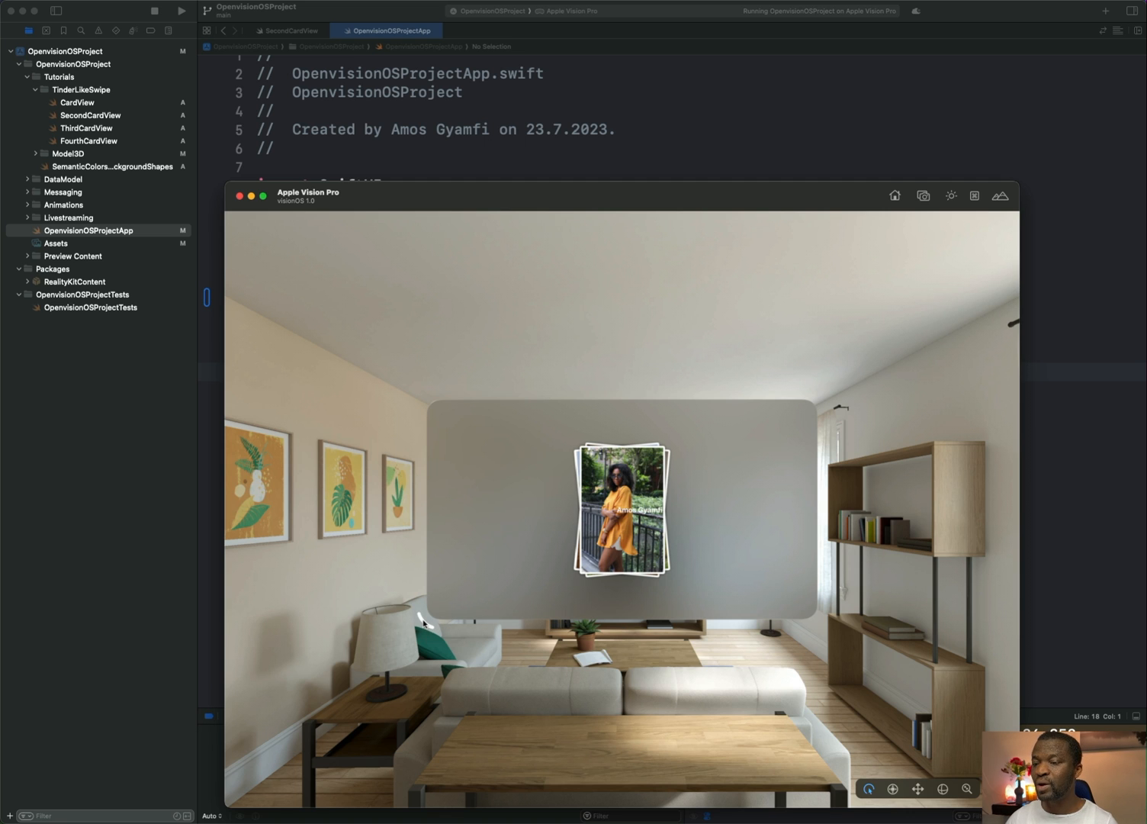
mouse_move(715, 632)
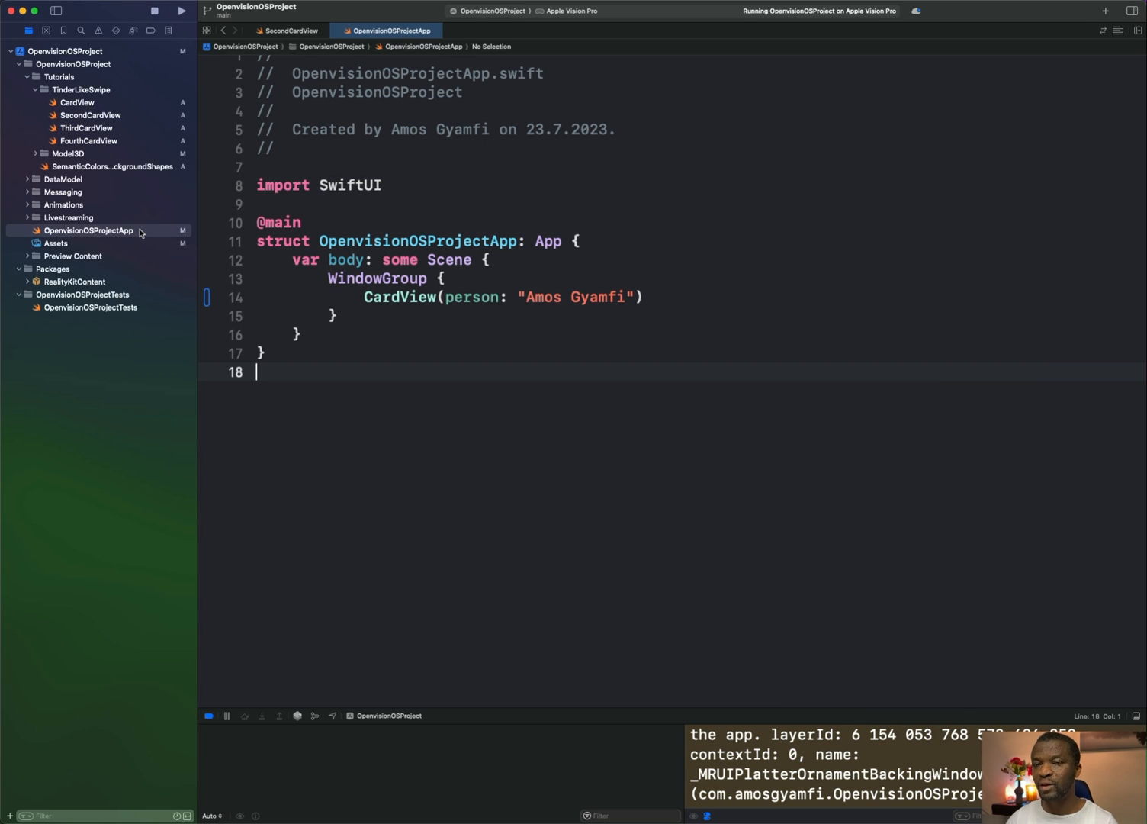
Add .defaultSize(width: 600, height: 1200) to the WindowGroup and rerun the app
left_click(88, 231)
type(".defaultSize(size: CGSize")
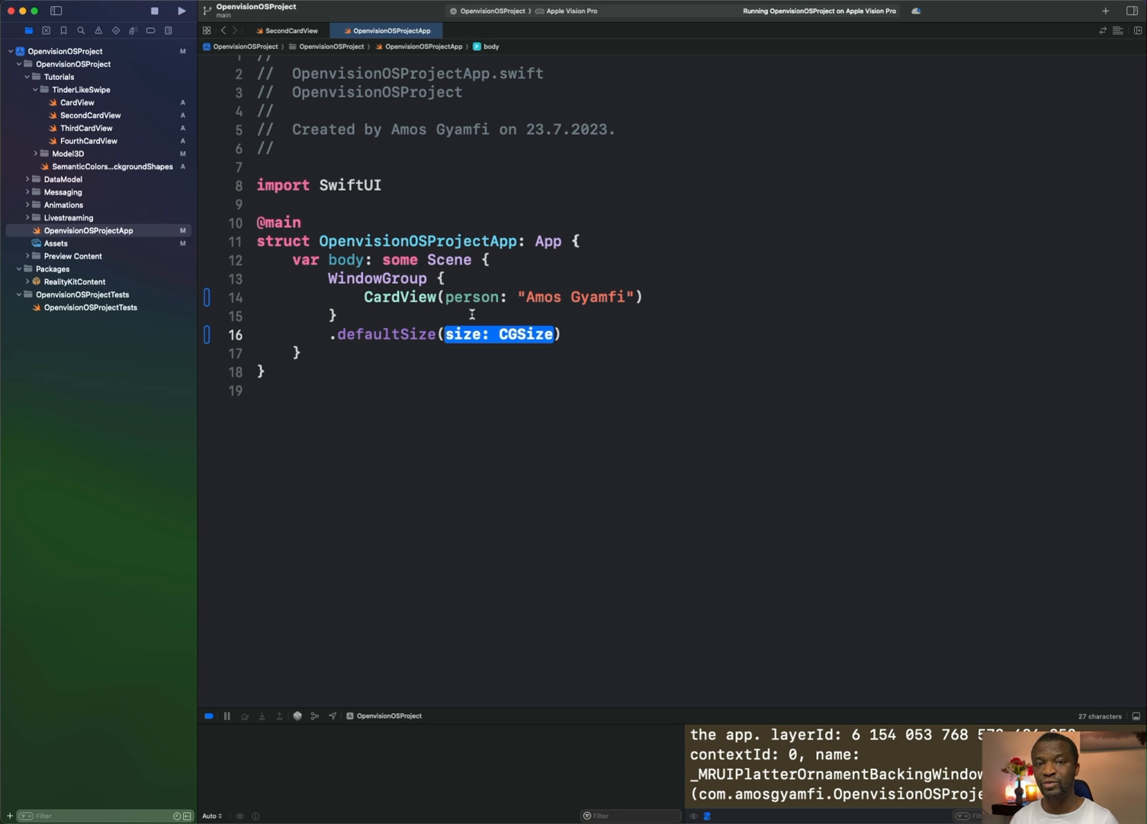
type("width: 600, height:")
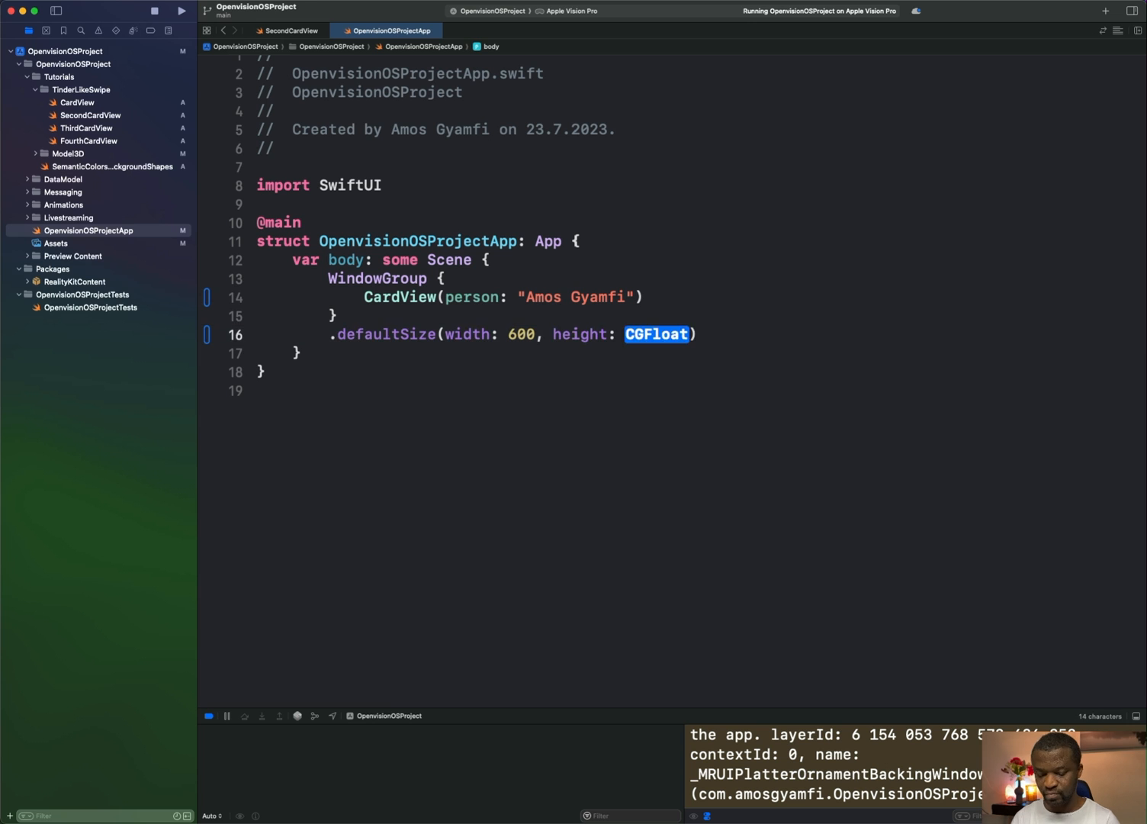
left_click(182, 10)
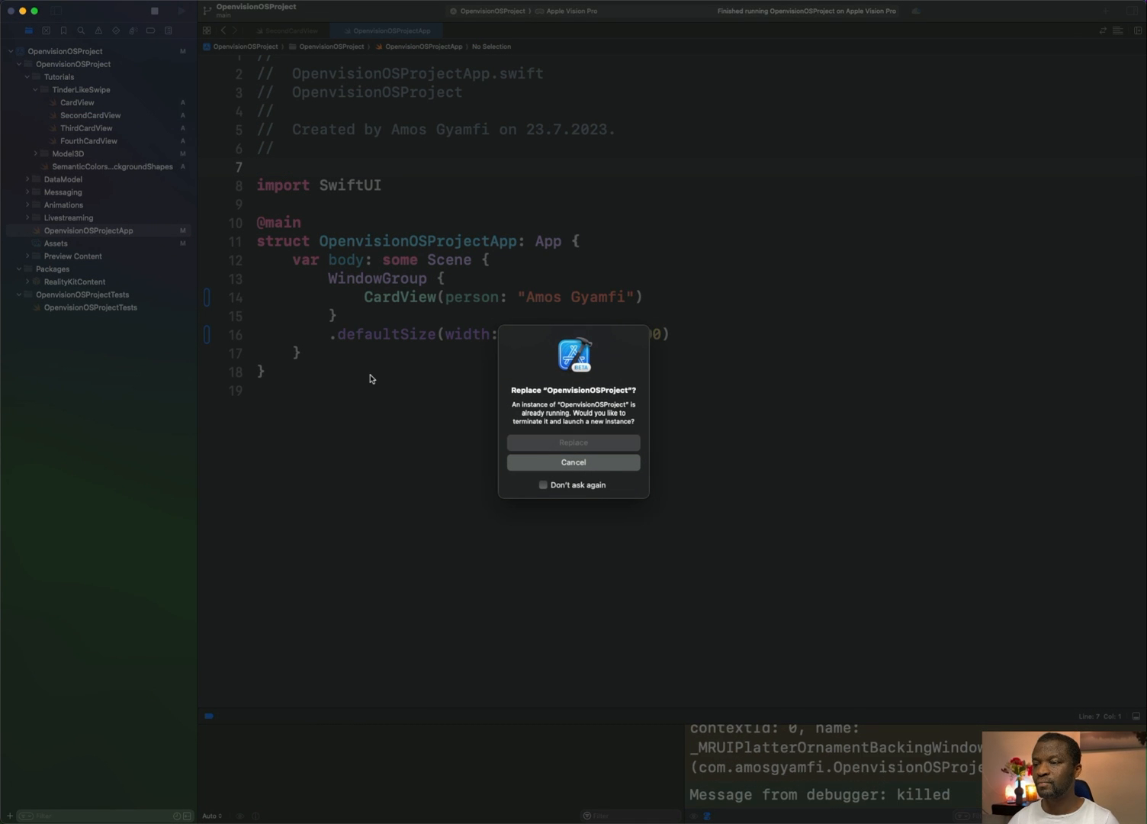
Replace the running card app so it relaunches in a 600×1200 window
left_click(573, 442)
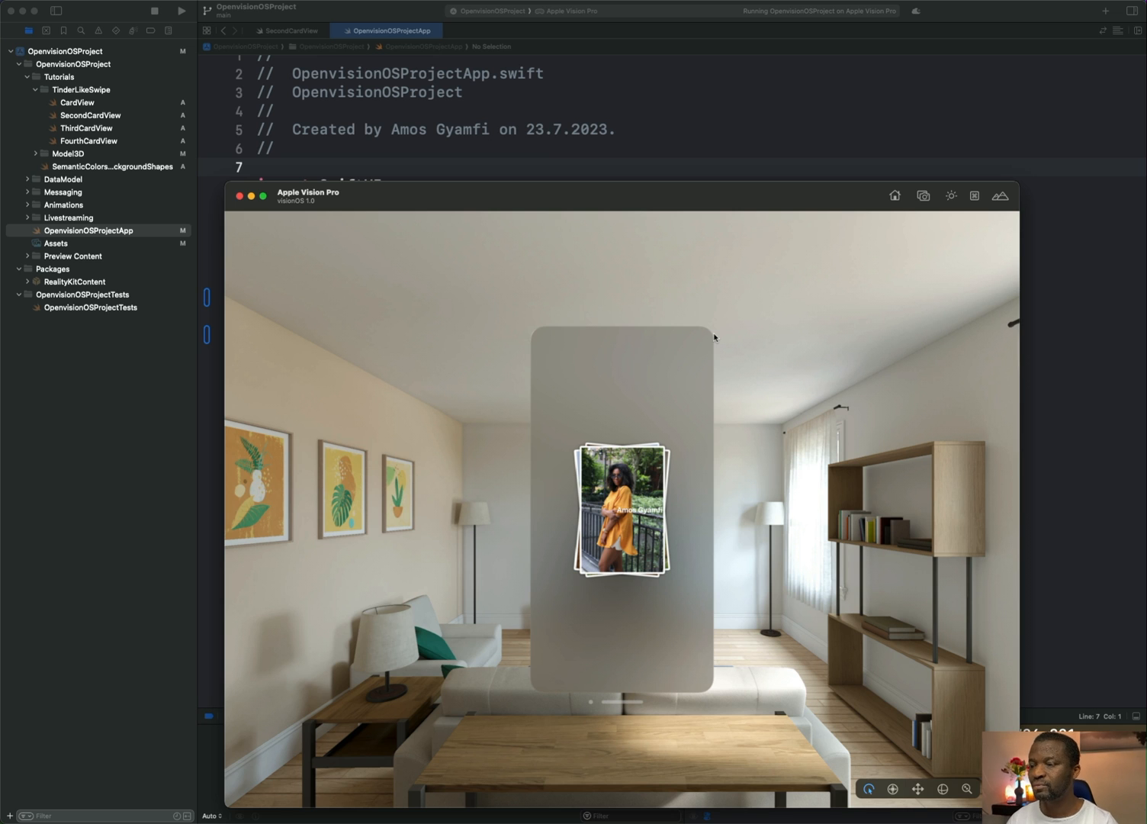
mouse_move(535, 694)
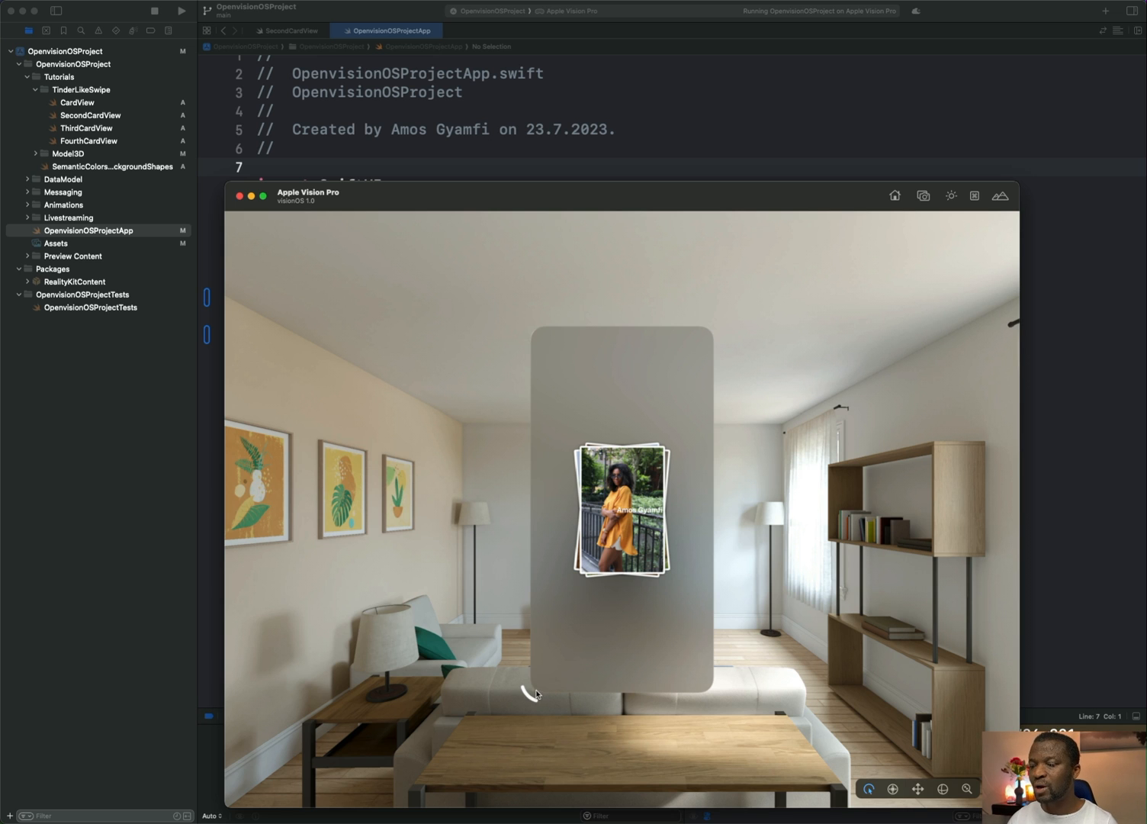
mouse_move(535, 700)
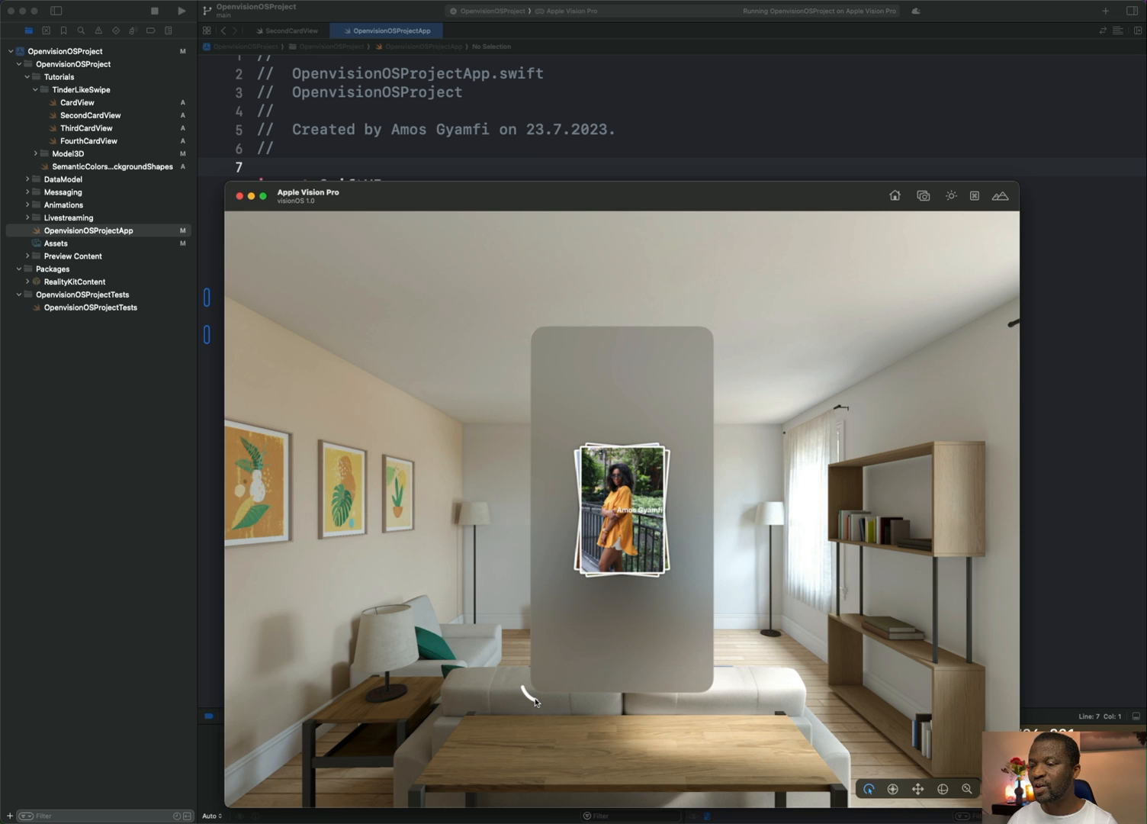
mouse_move(538, 700)
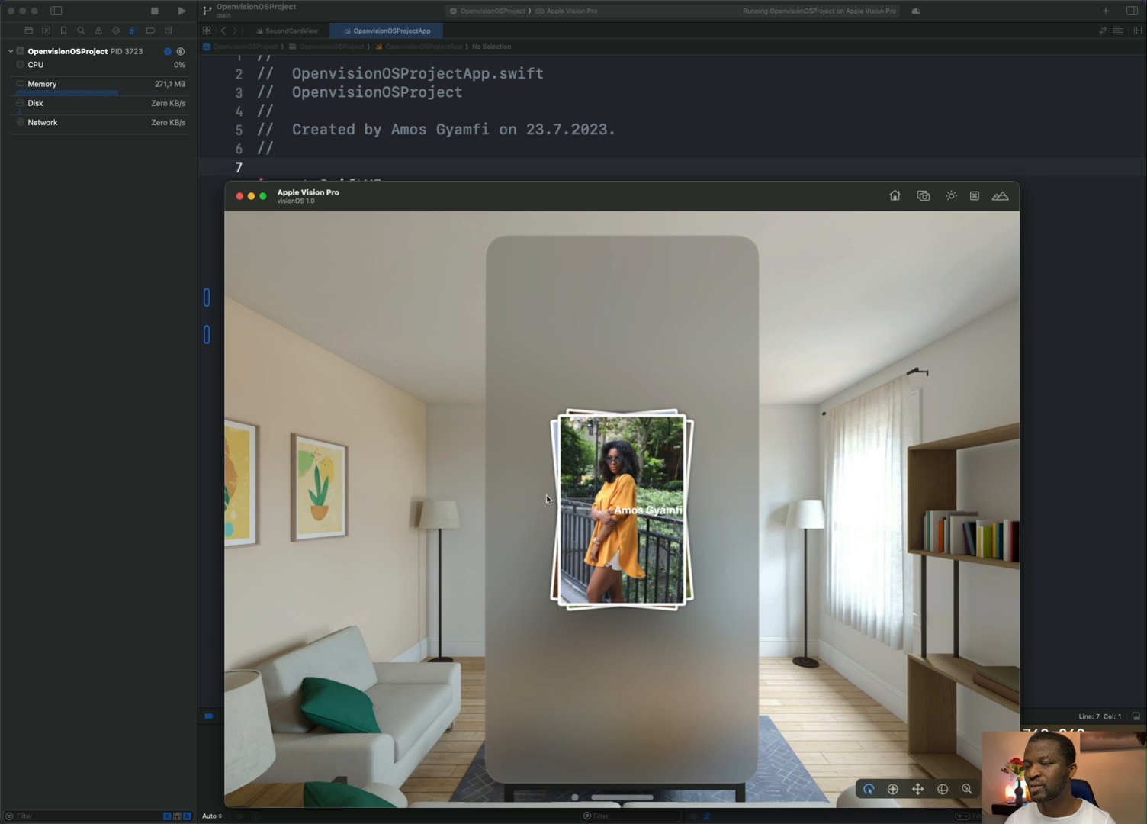
mouse_move(562, 494)
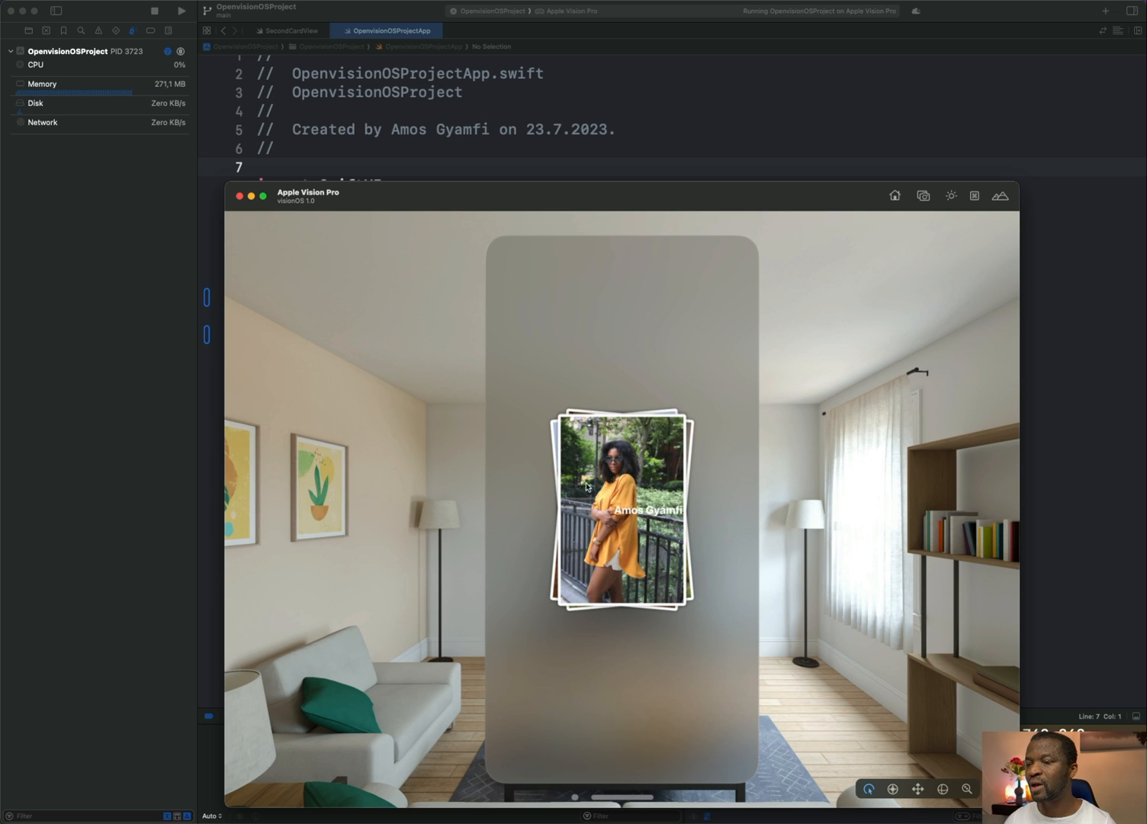
mouse_move(526, 501)
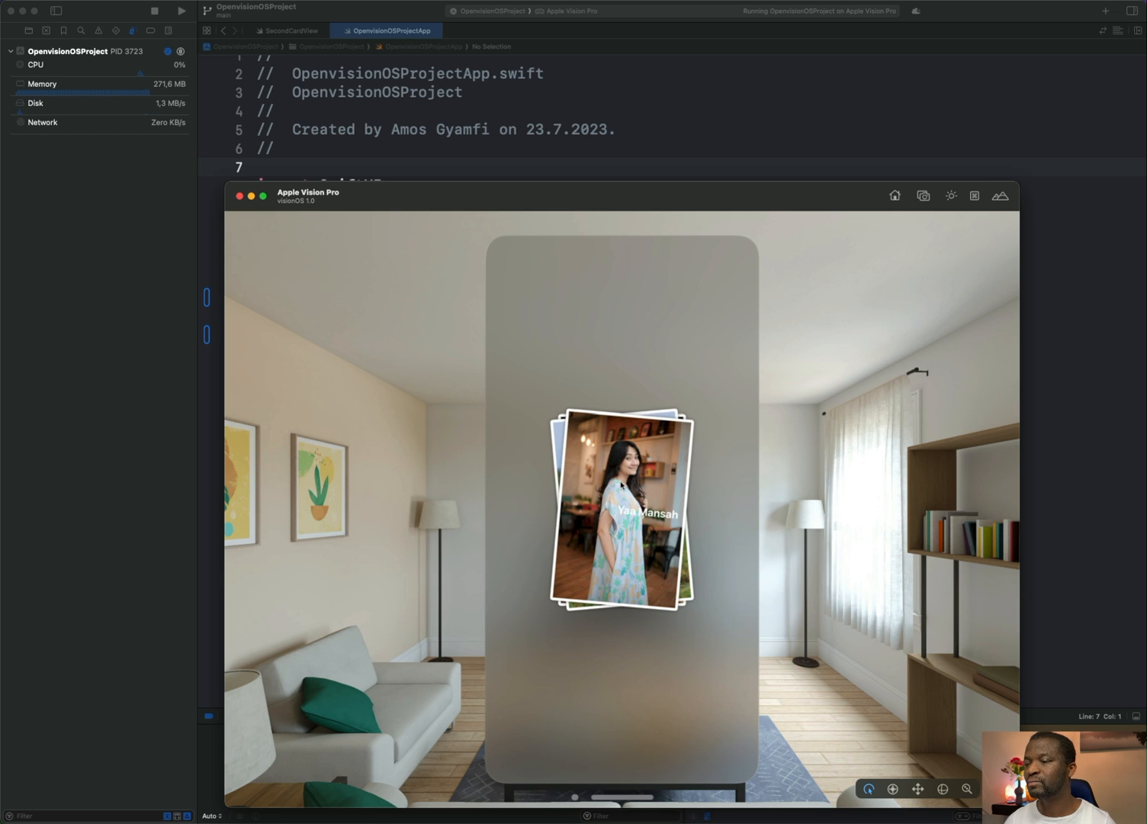
mouse_move(533, 504)
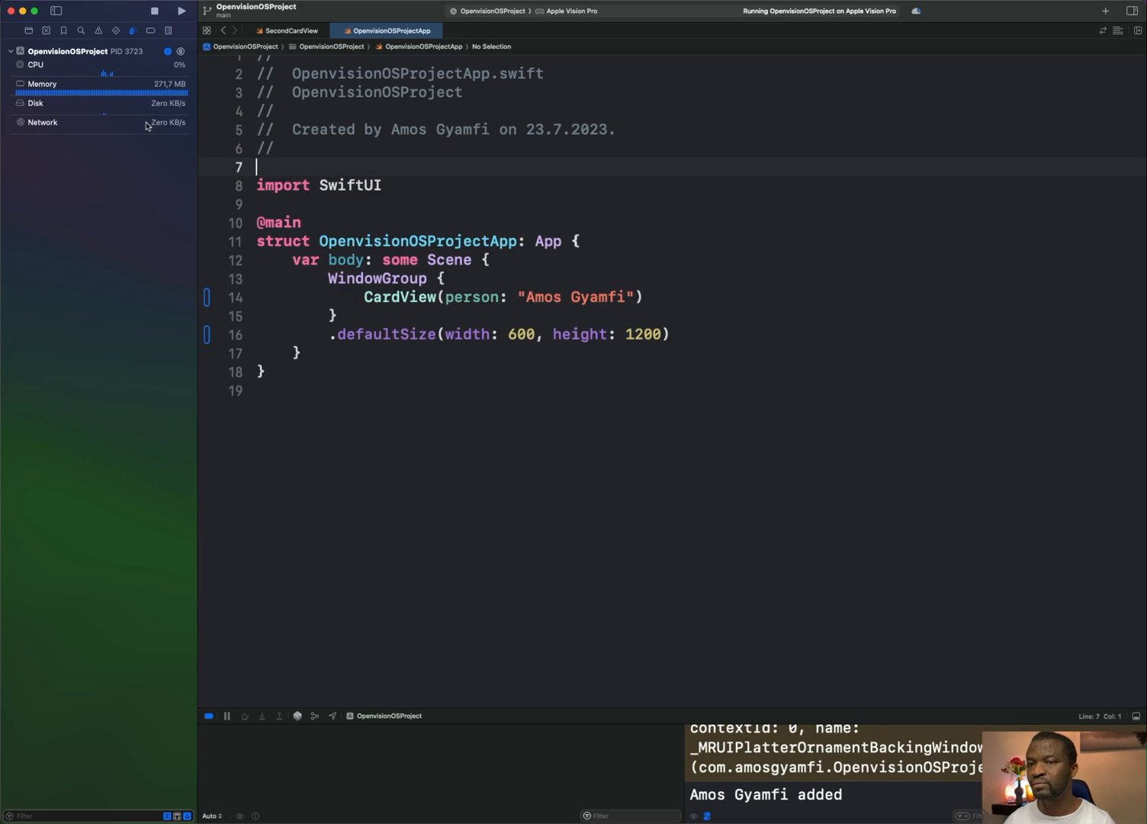
In SecondCardView.swift, start a hover effect modifier after the image's .blur line
left_click(28, 30)
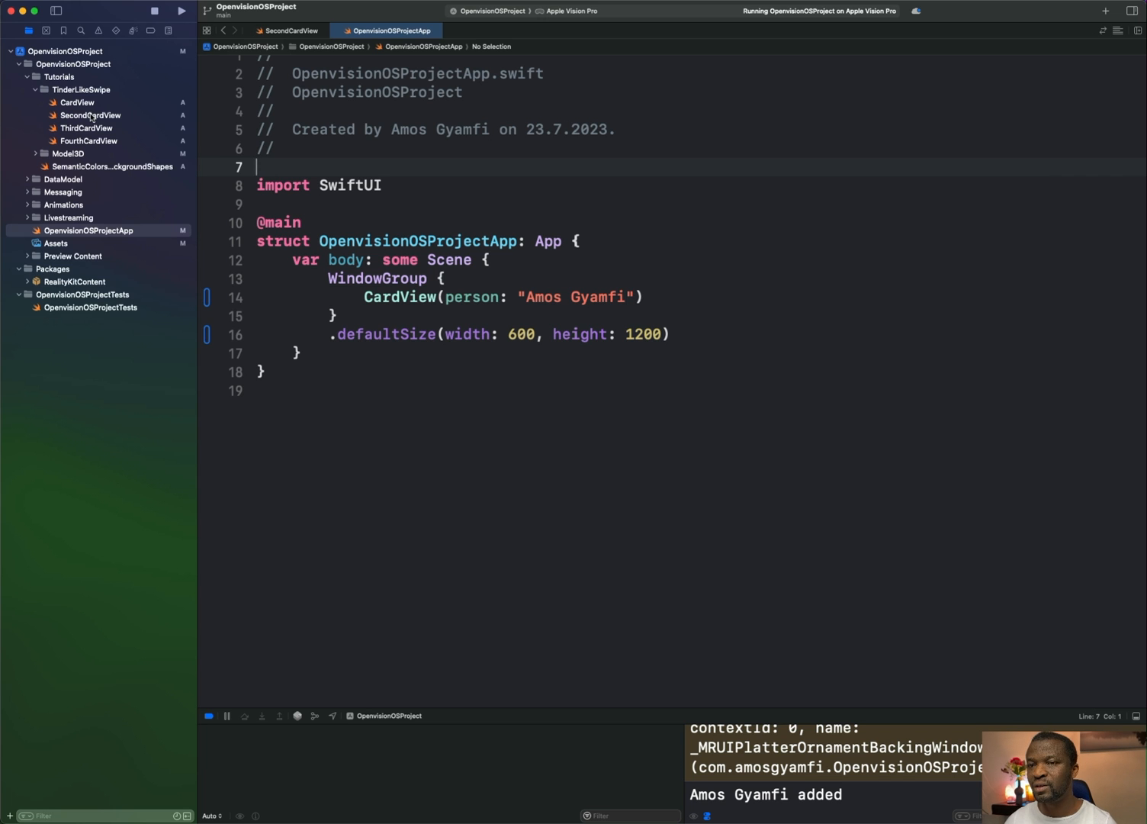
left_click(91, 115)
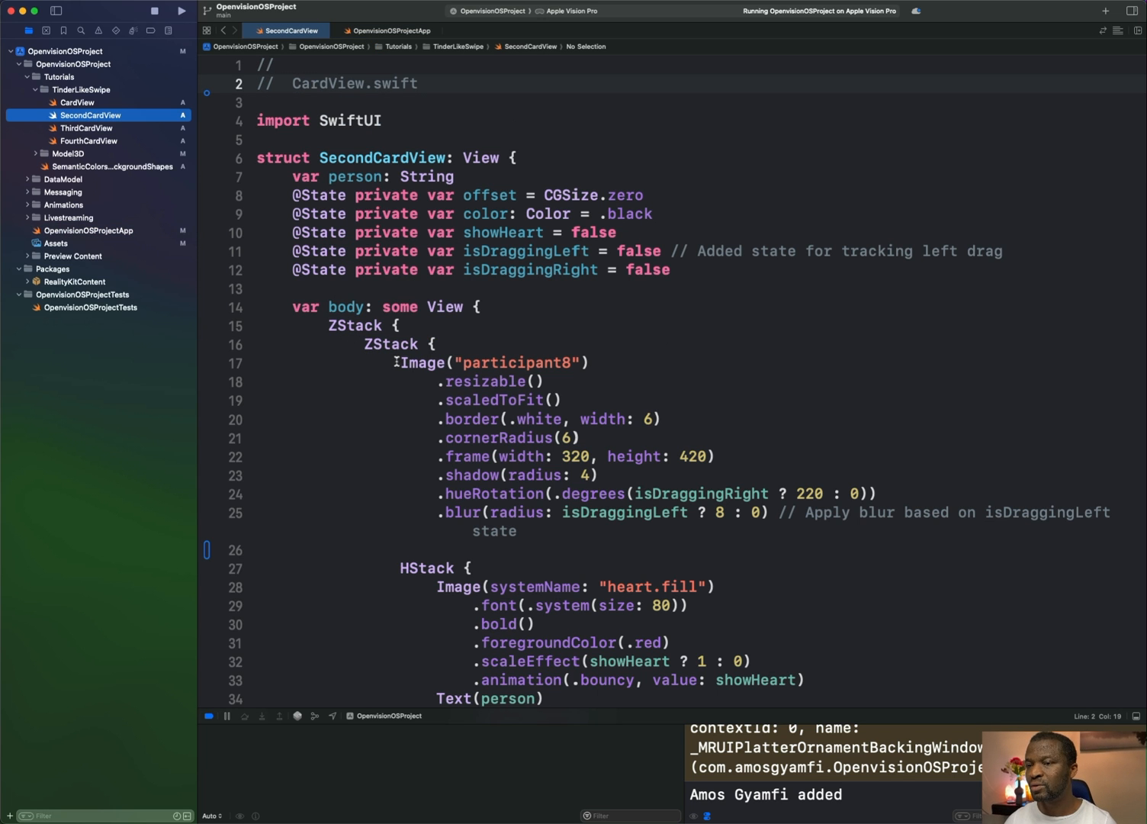
left_click_drag(399, 362, 516, 532)
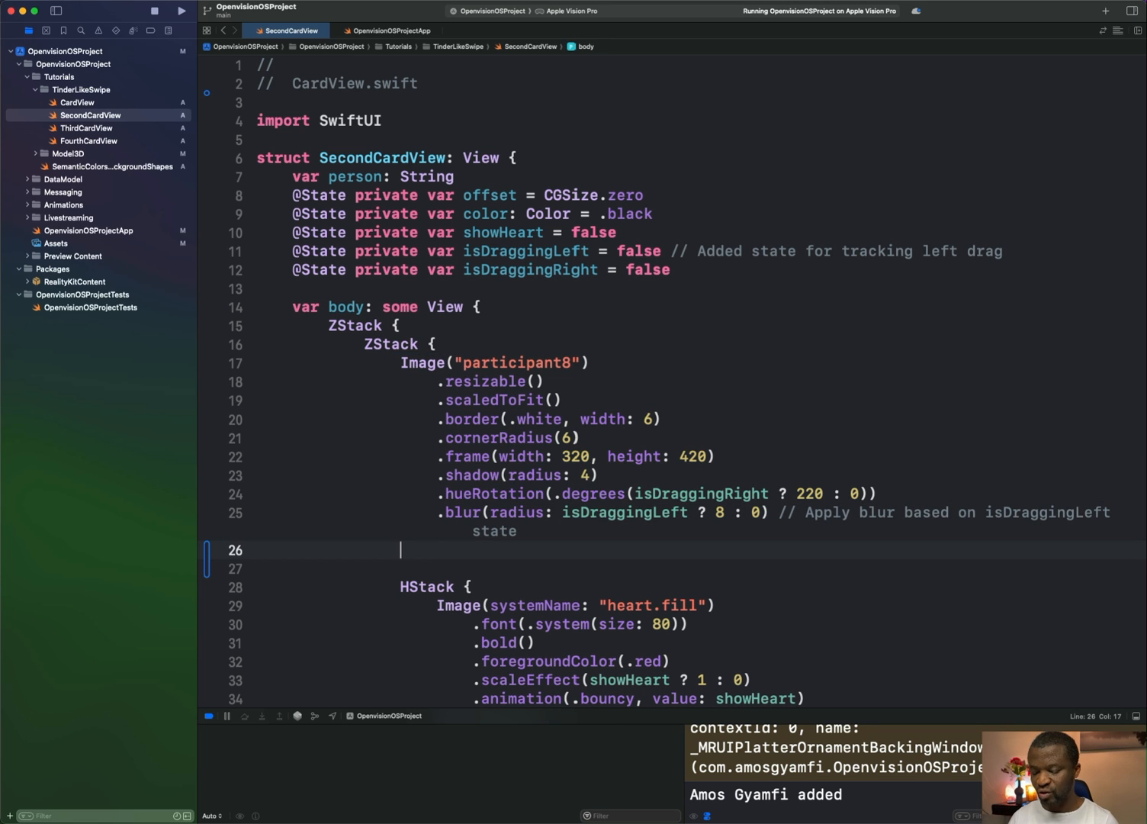
type(".hoverEffect(")
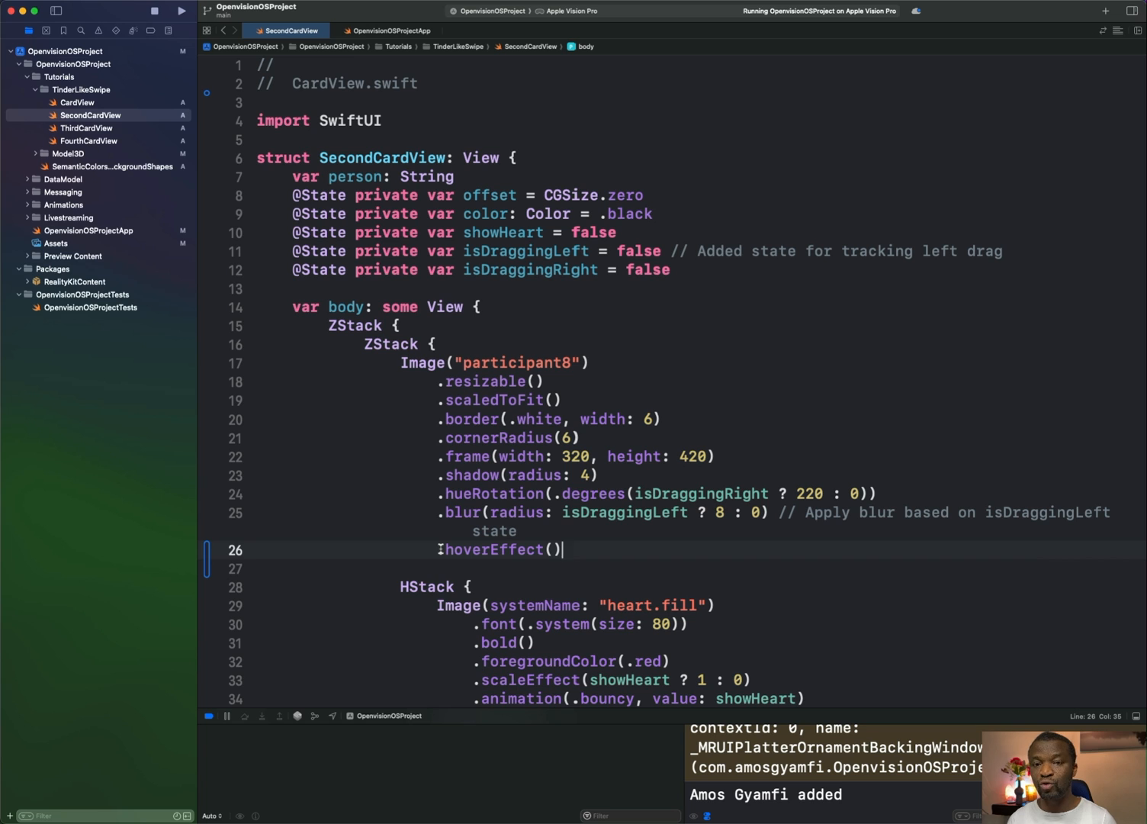
Finish a default .hoverEffect() on the participant photo and relaunch the app
key("backspace")
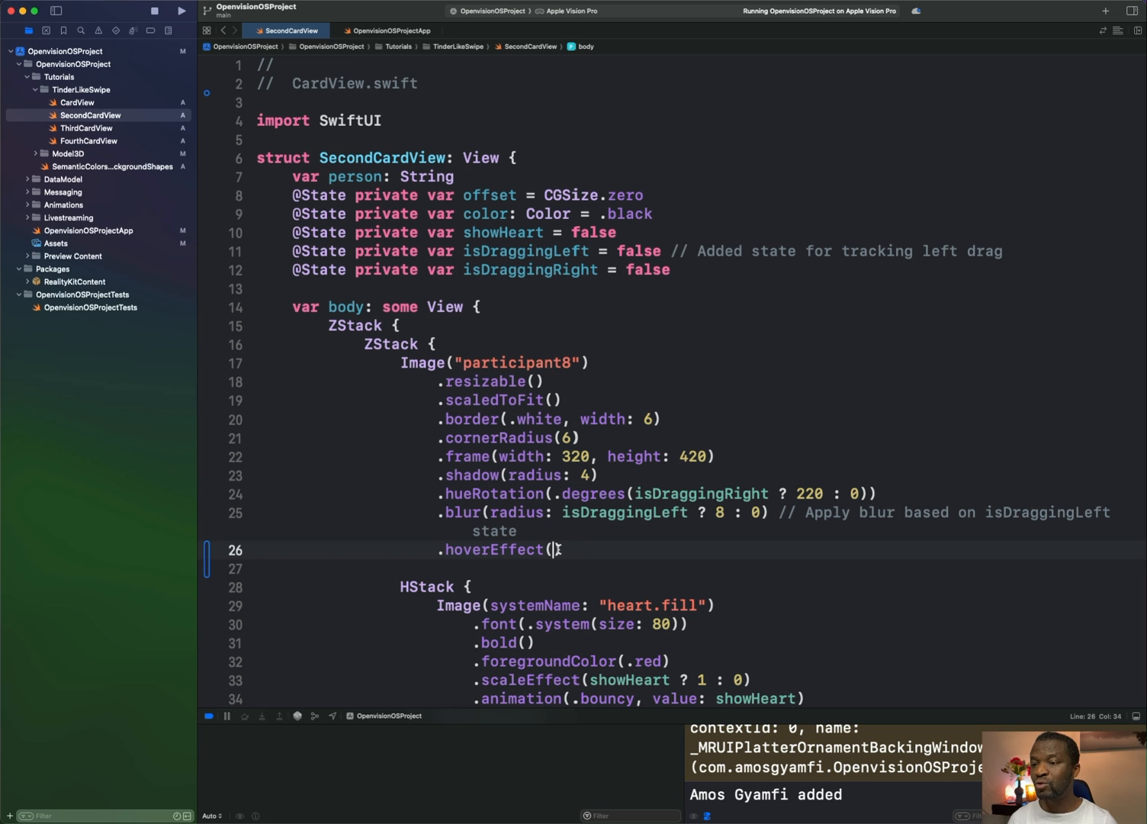
type(".")
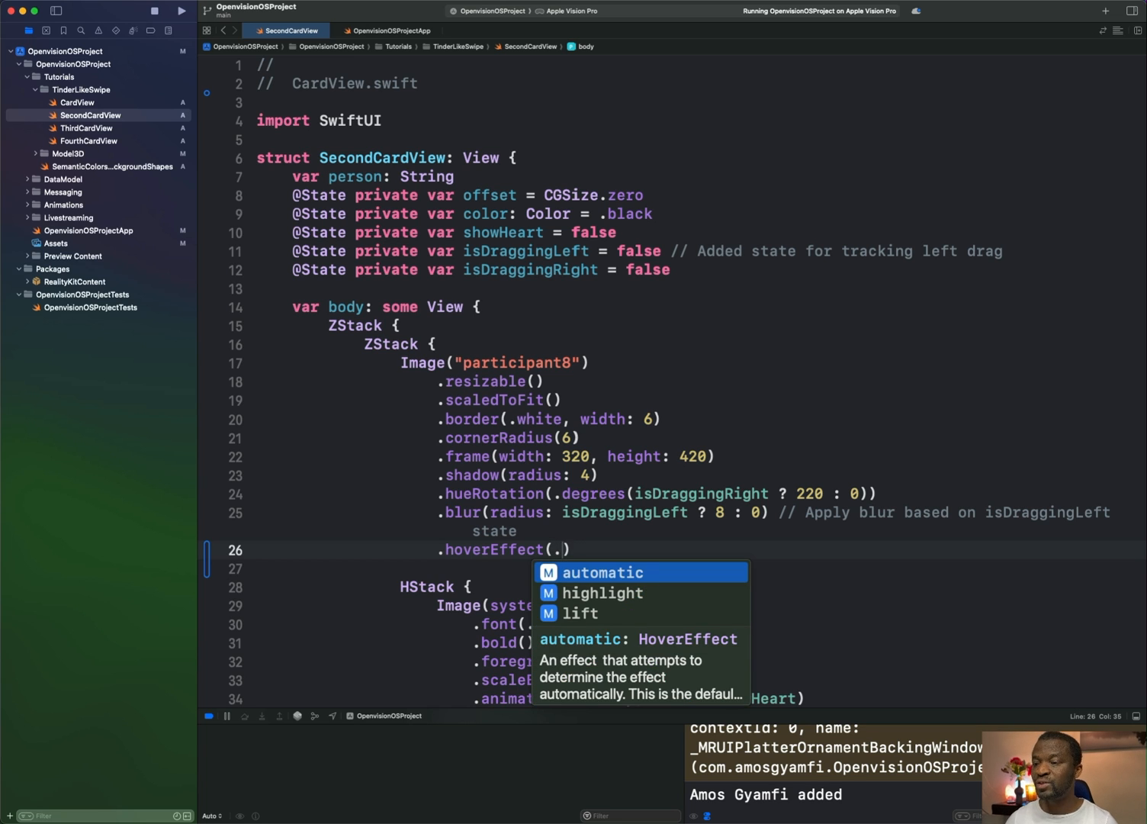
mouse_move(605, 597)
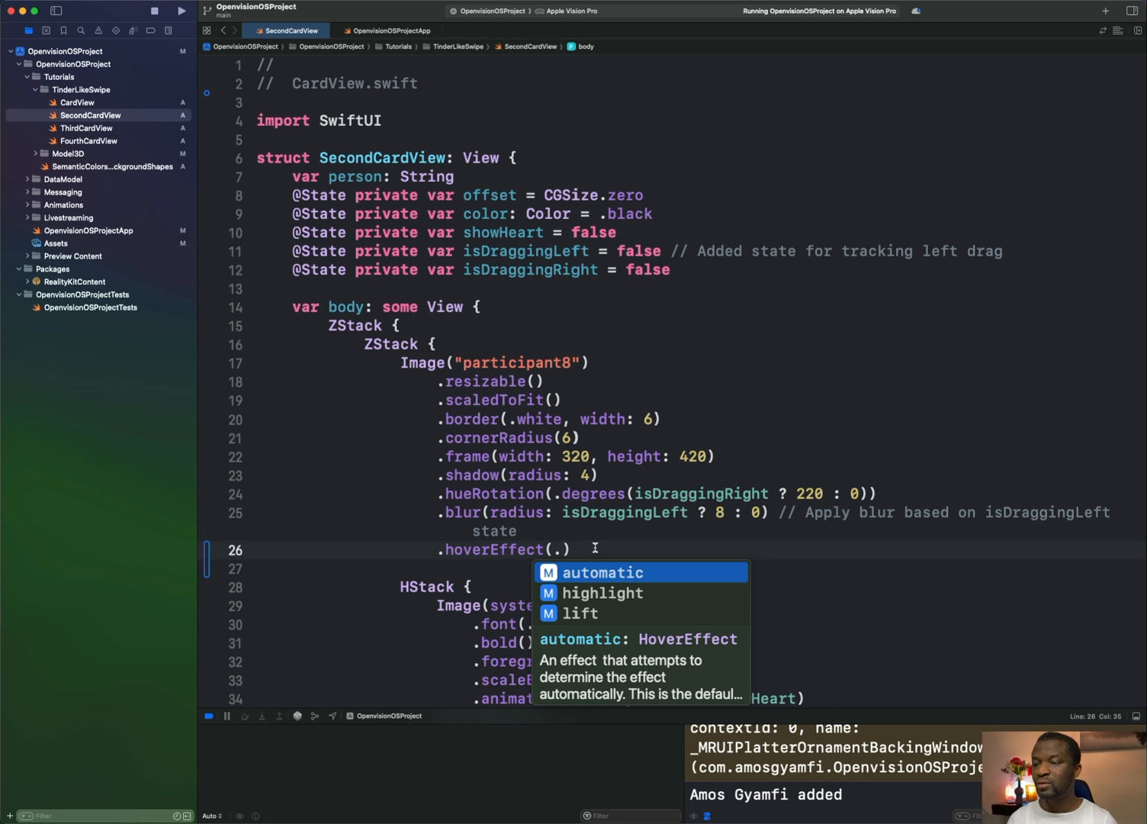
key("backspace")
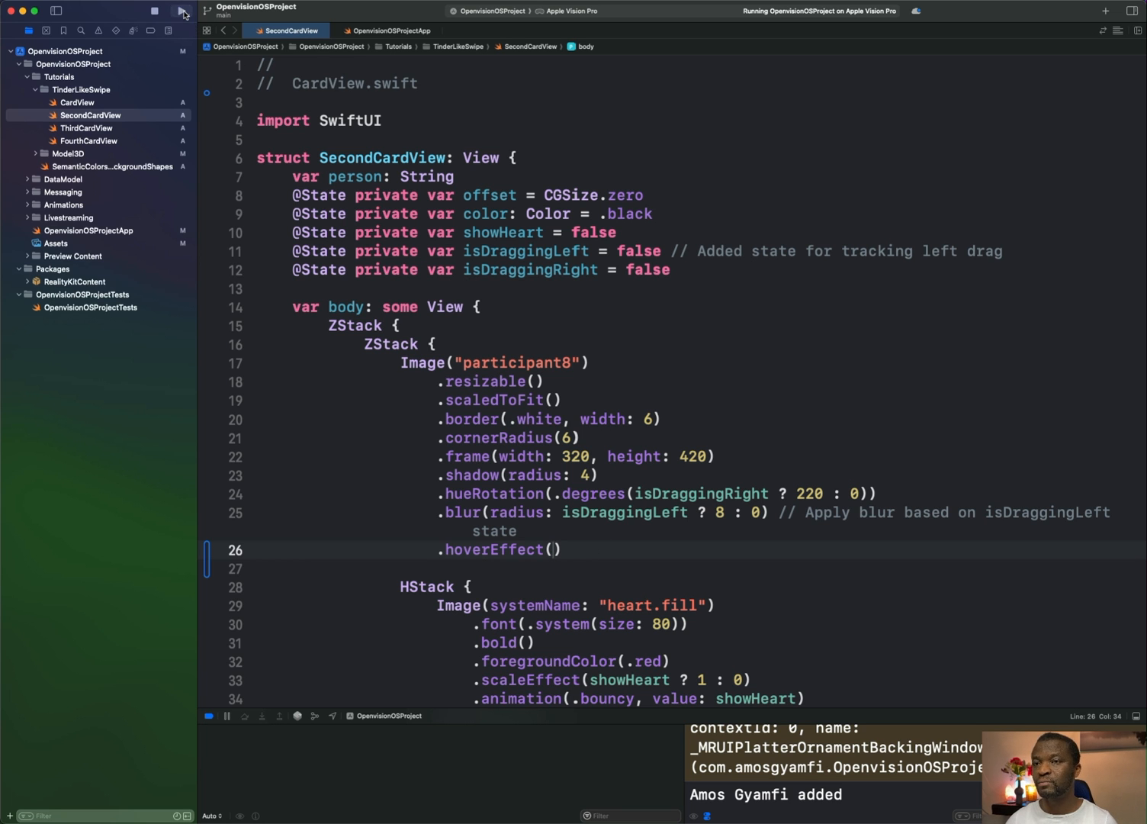
left_click(181, 11)
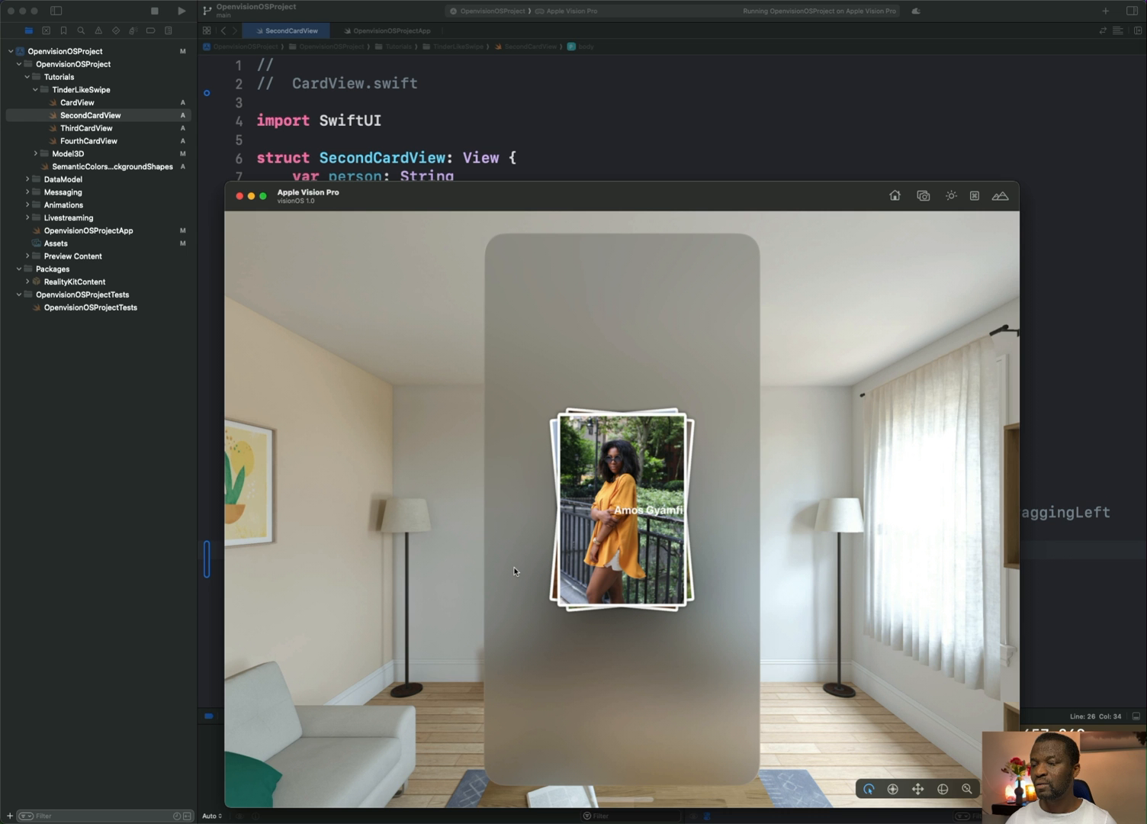